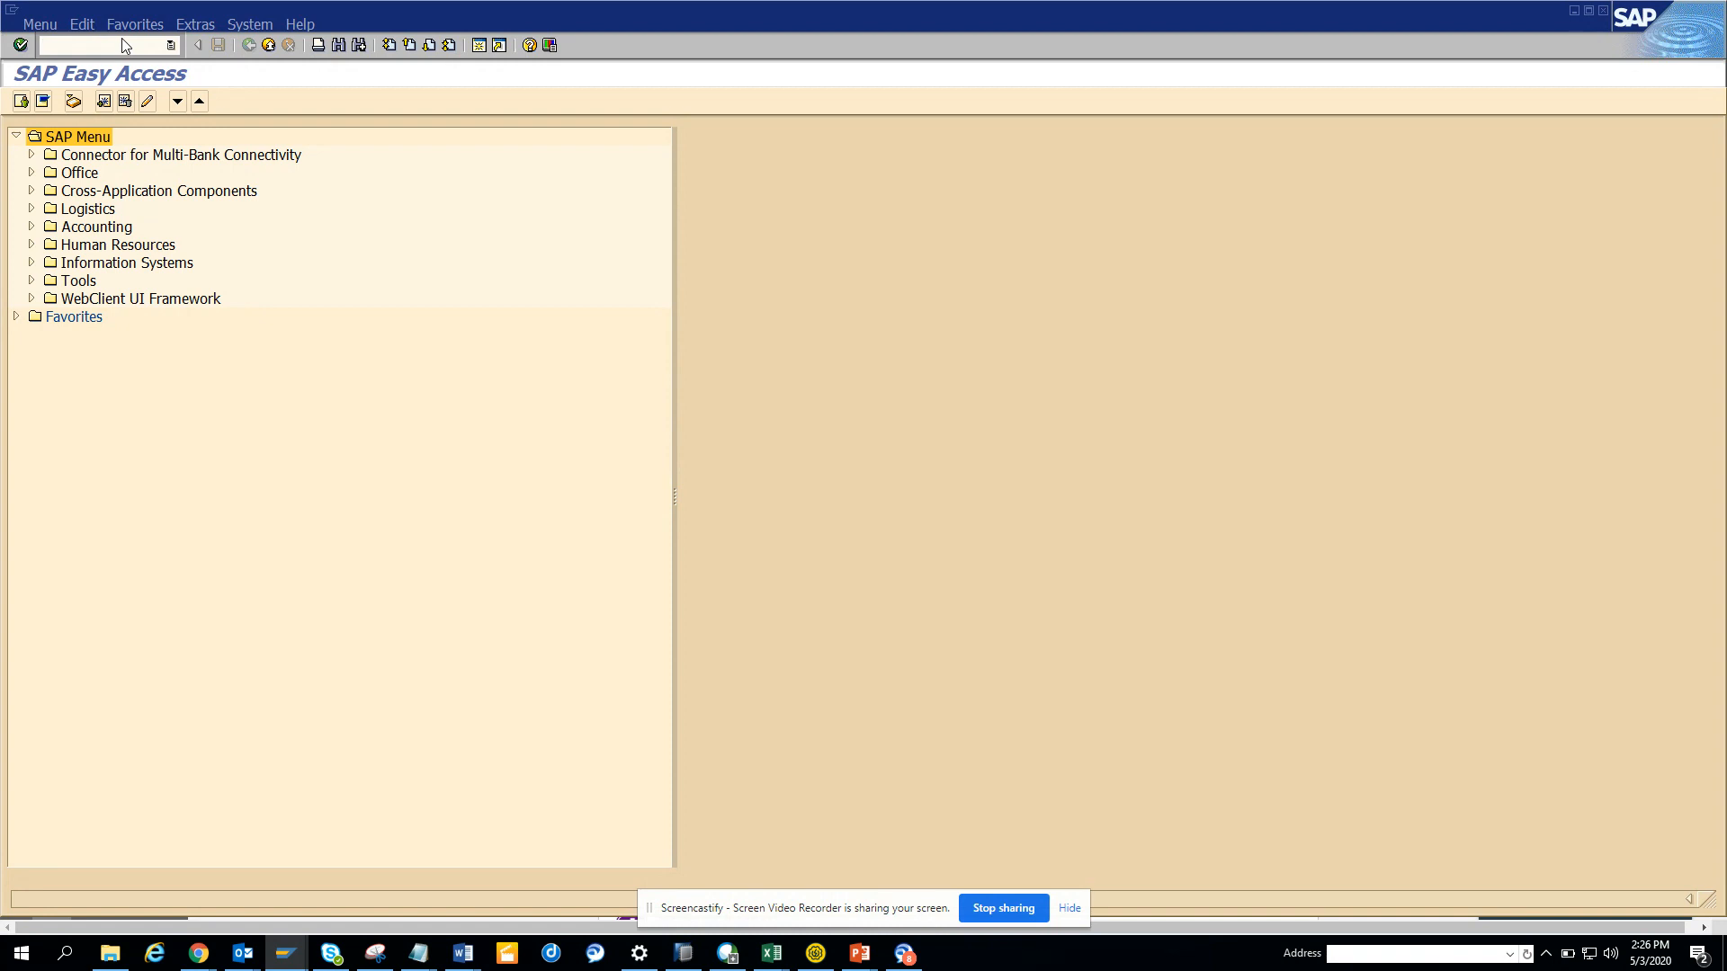
# Open SM30 and display the /OPT/VIM_ZCONST view, listing 481 /PTGWFI/Z_CONST constants
pyautogui.click(99, 44)
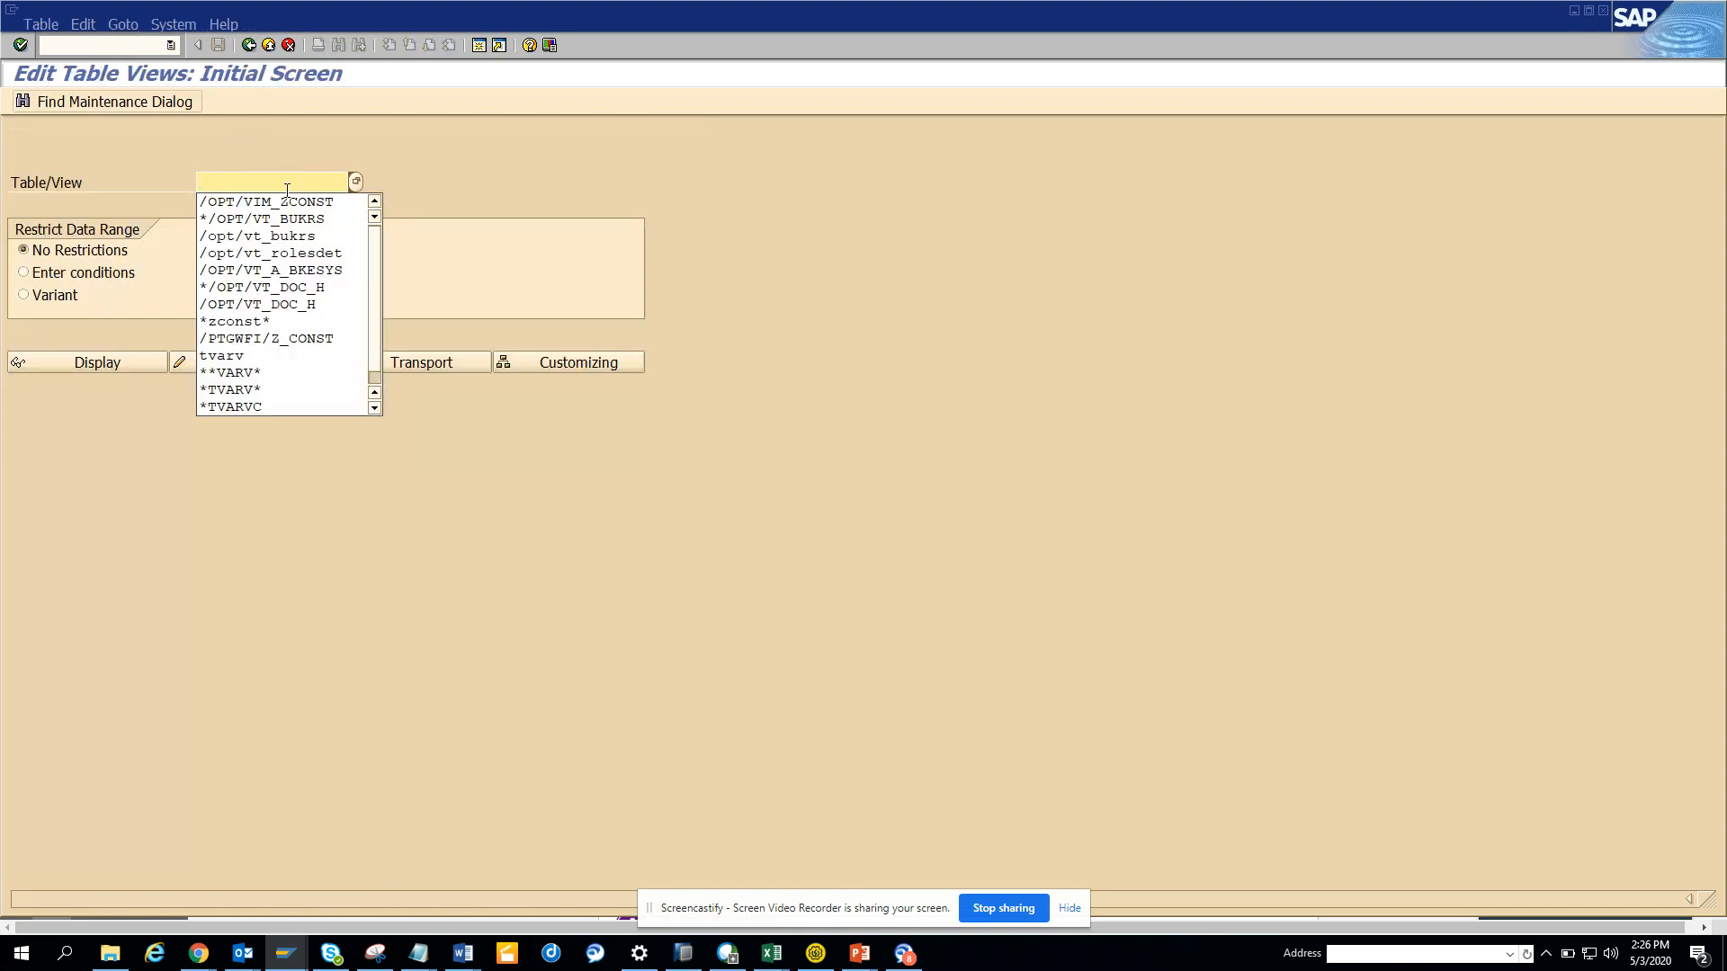
pyautogui.click(266, 201)
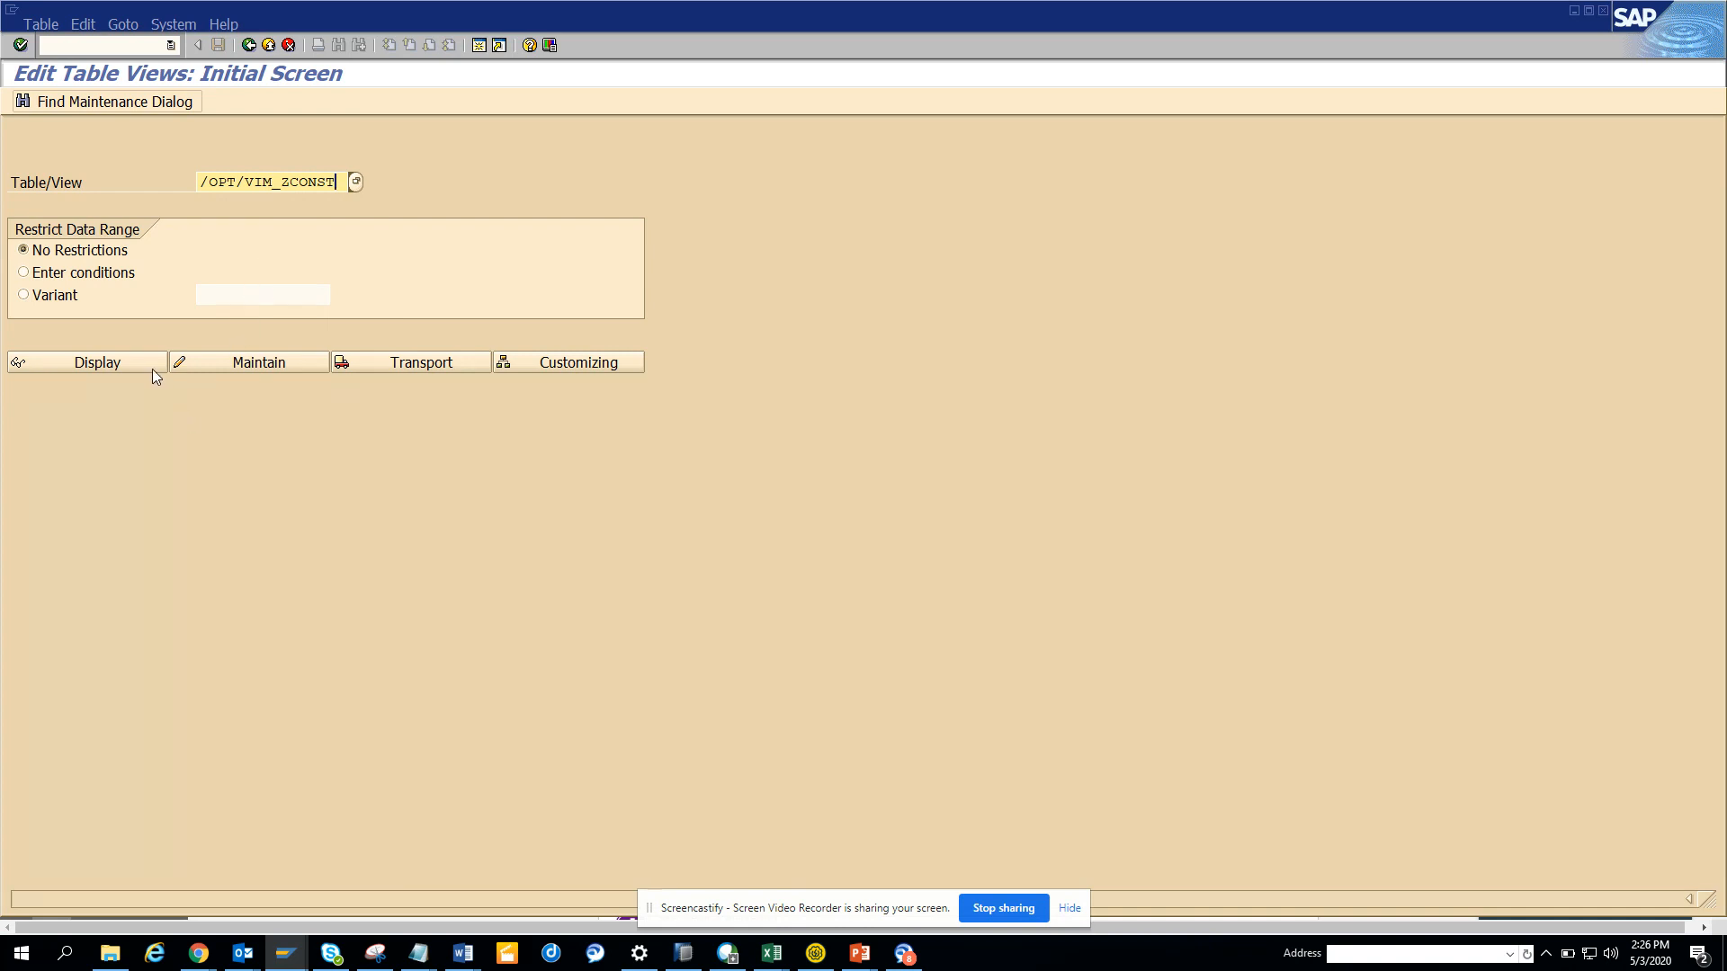
pyautogui.click(97, 362)
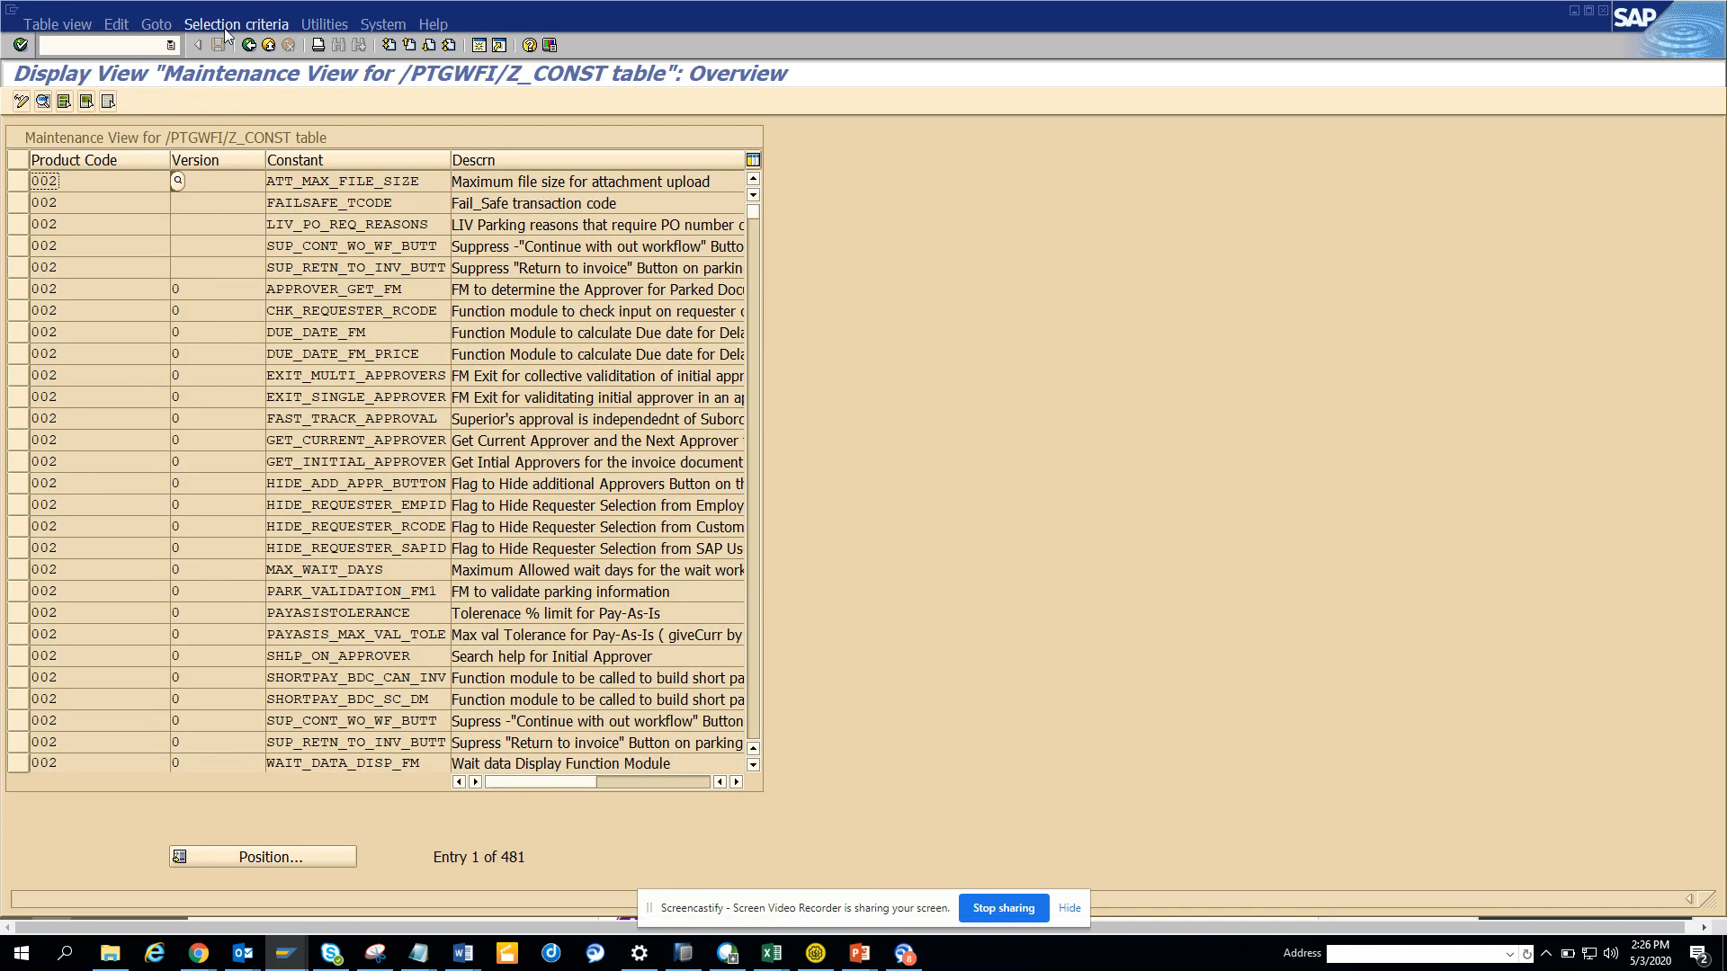
# Filter by Constant = DASHBOARD_IMAGE_AUTO, leaving entries for 005, IAP, LIX and PIR
pyautogui.click(235, 23)
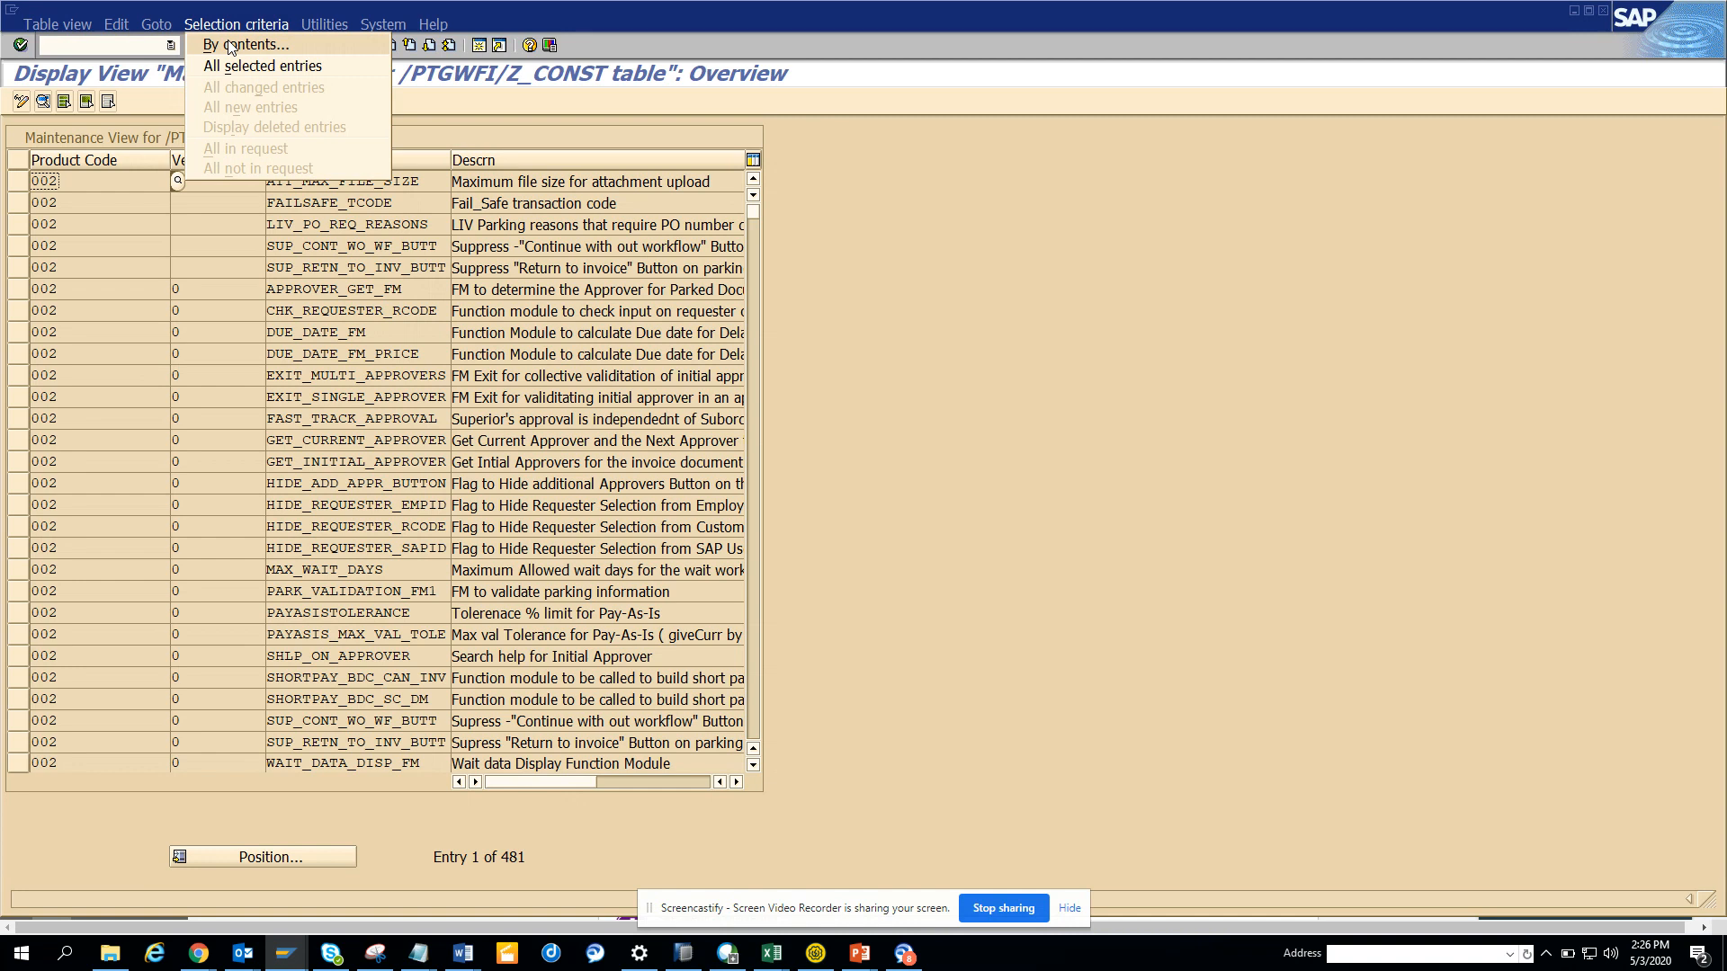
pyautogui.click(244, 44)
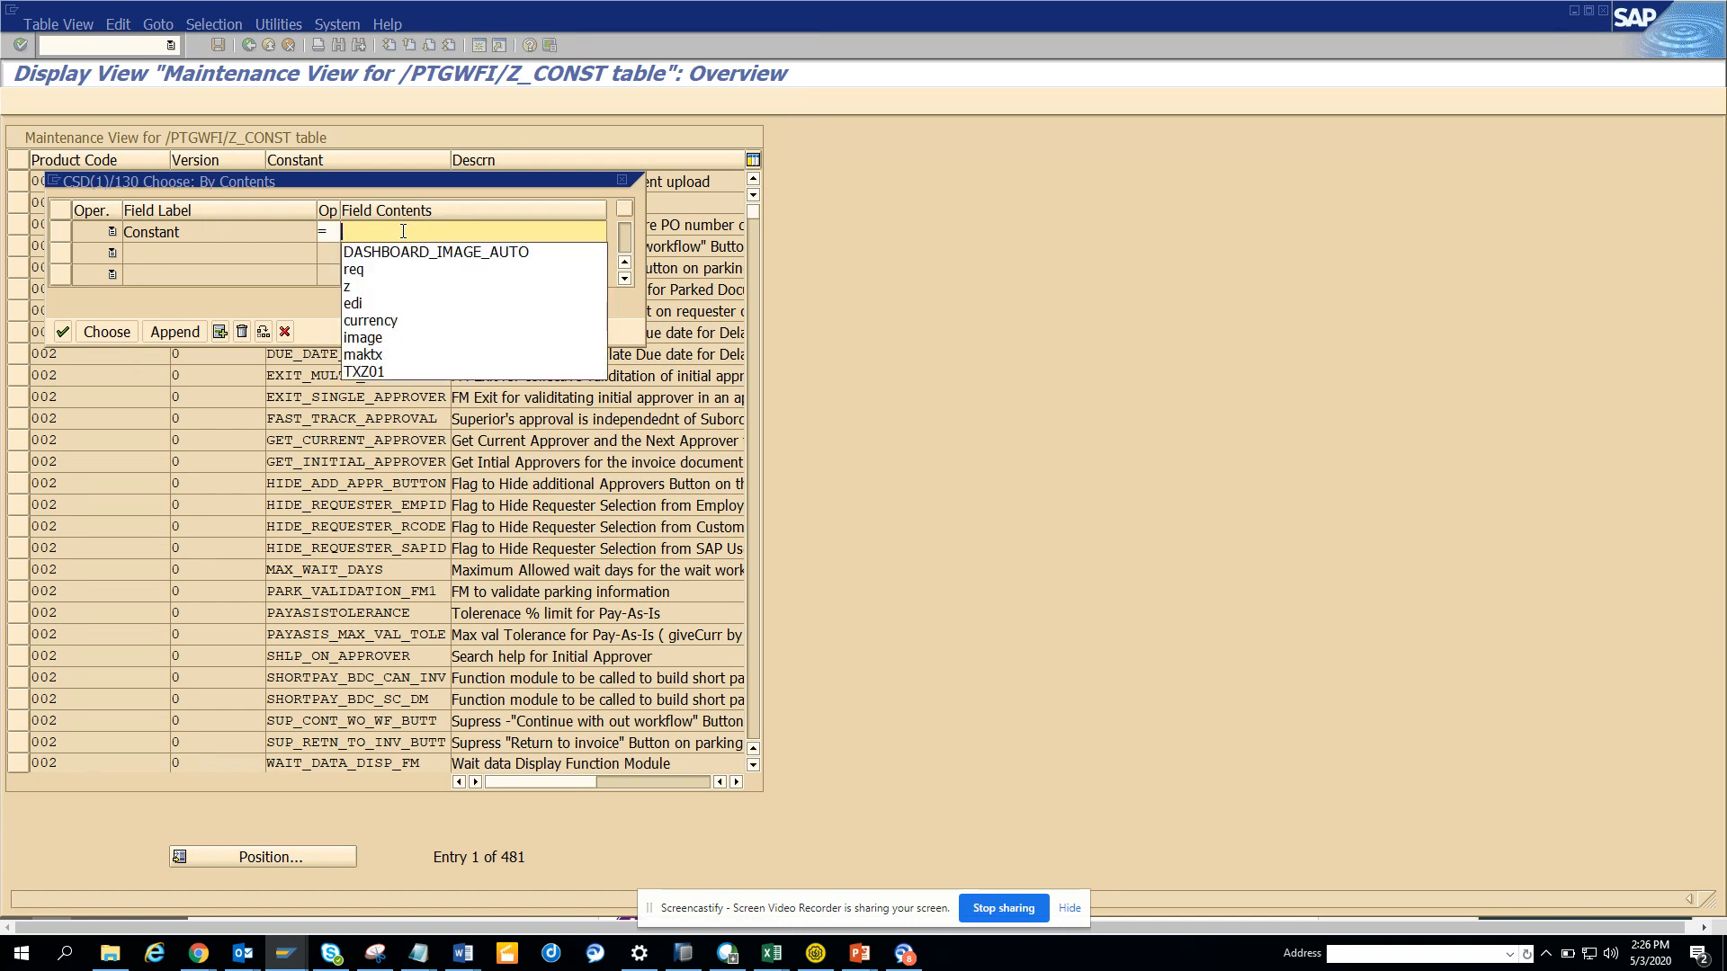
pyautogui.click(436, 251)
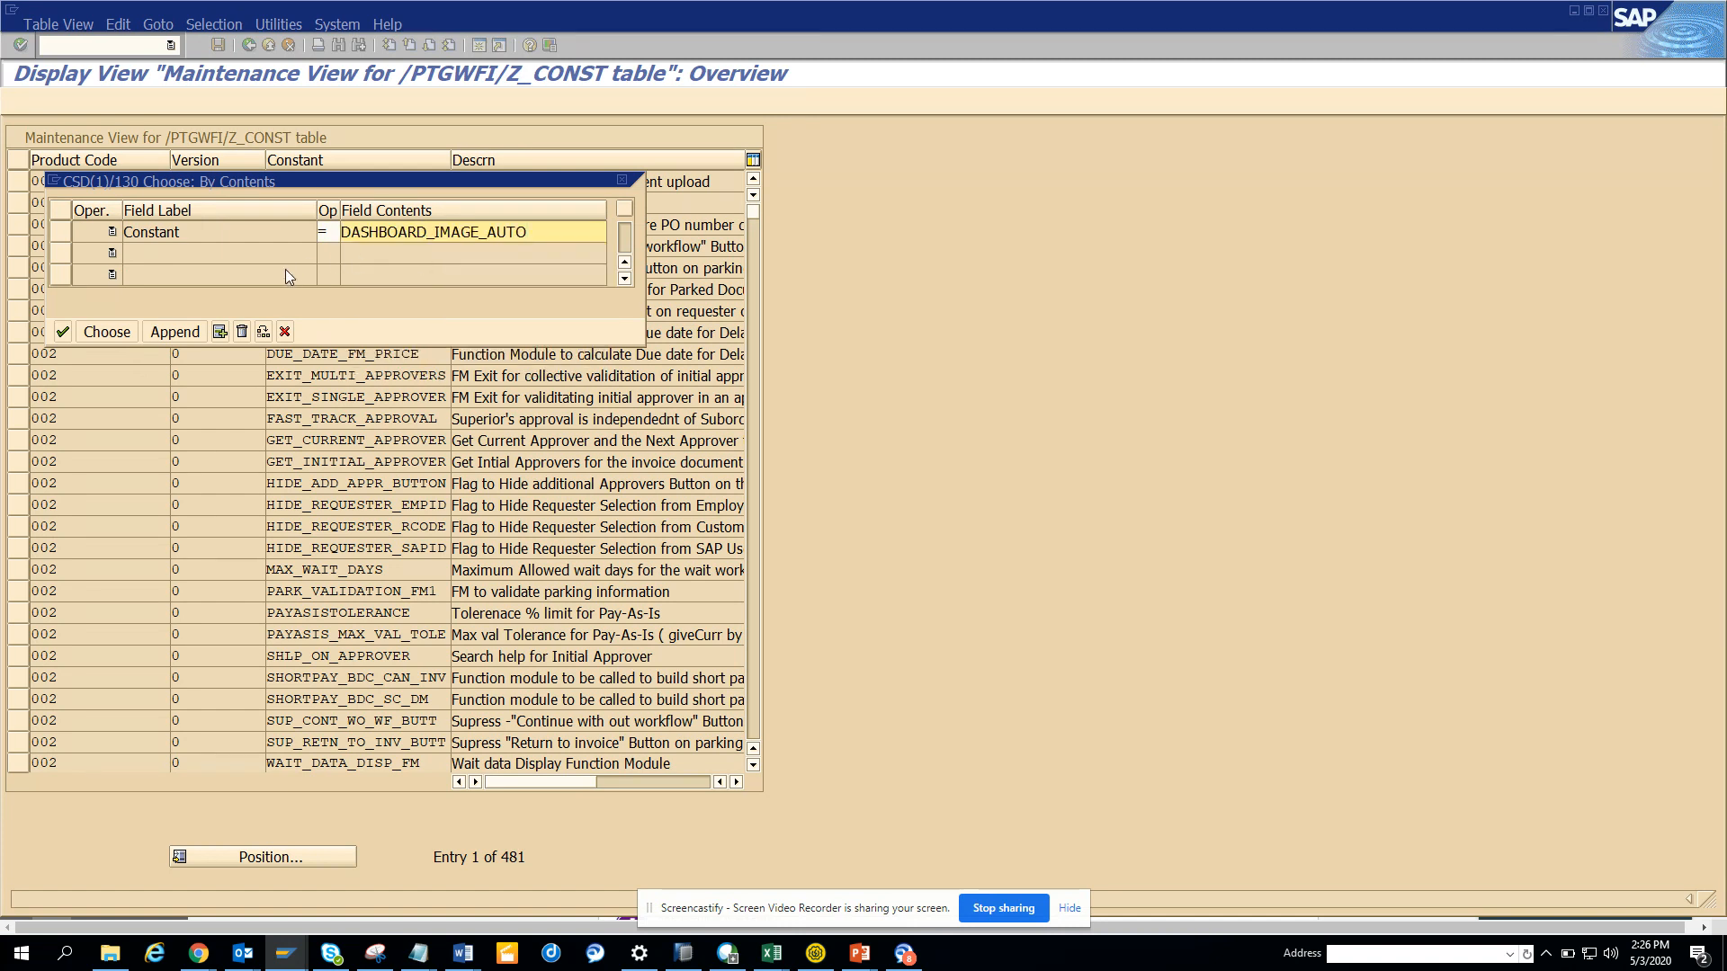
pyautogui.click(99, 332)
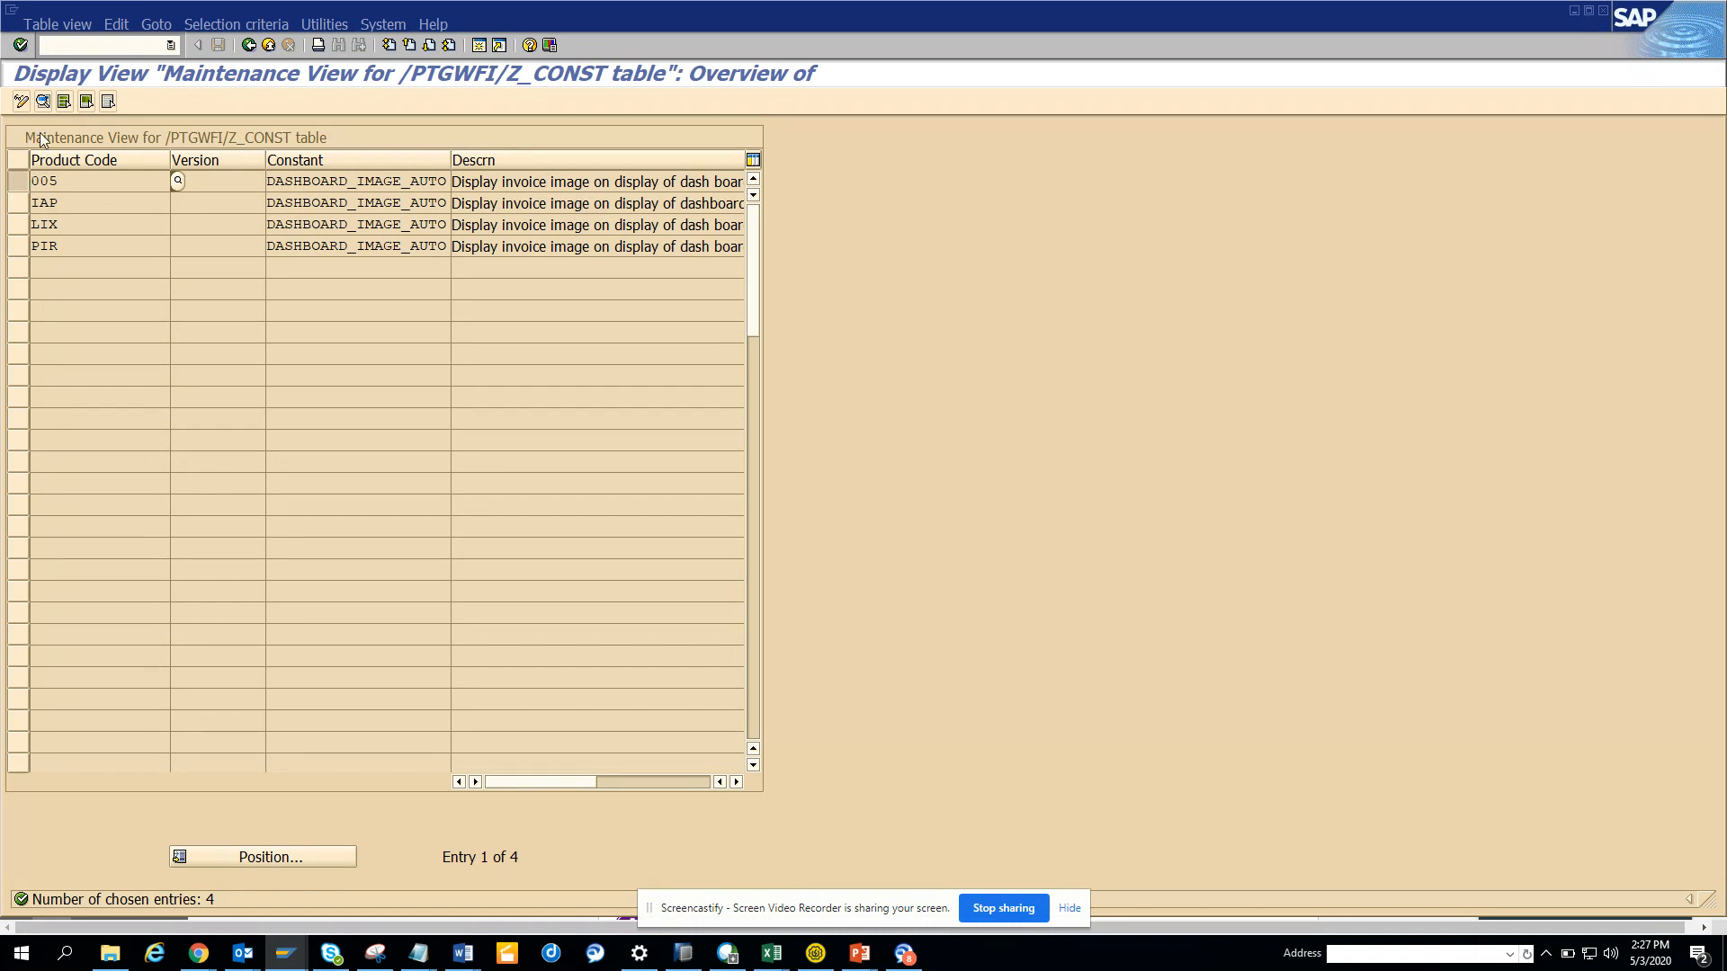
pyautogui.click(43, 99)
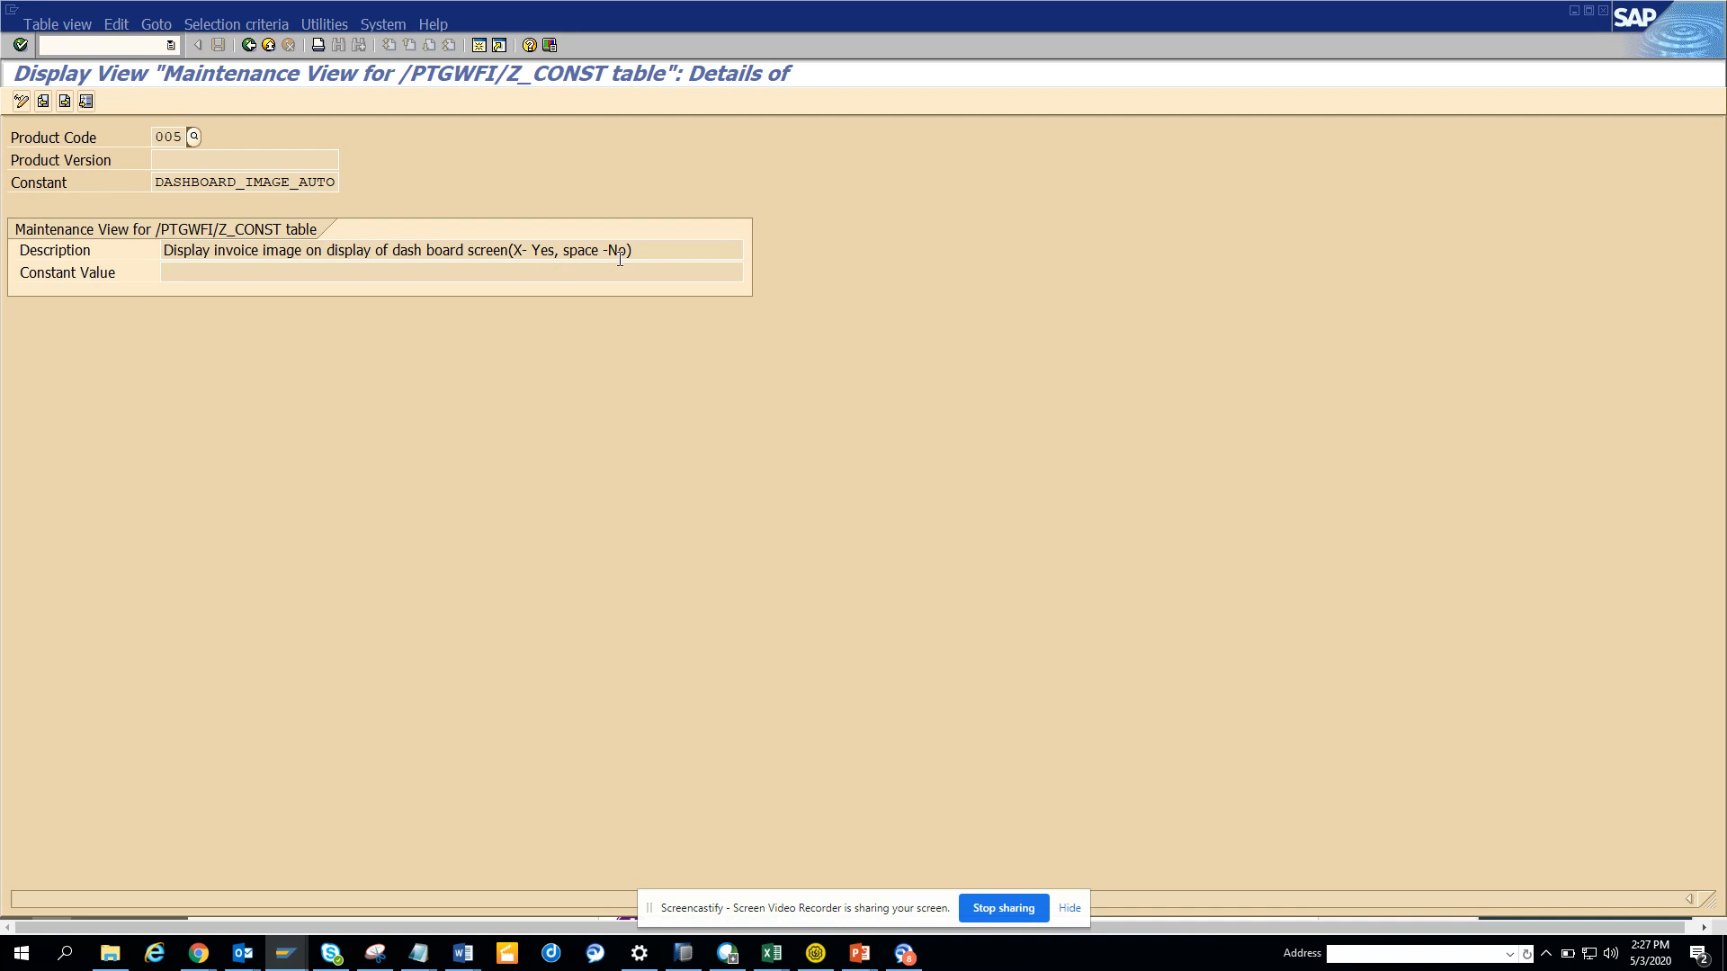
pyautogui.moveTo(644, 278)
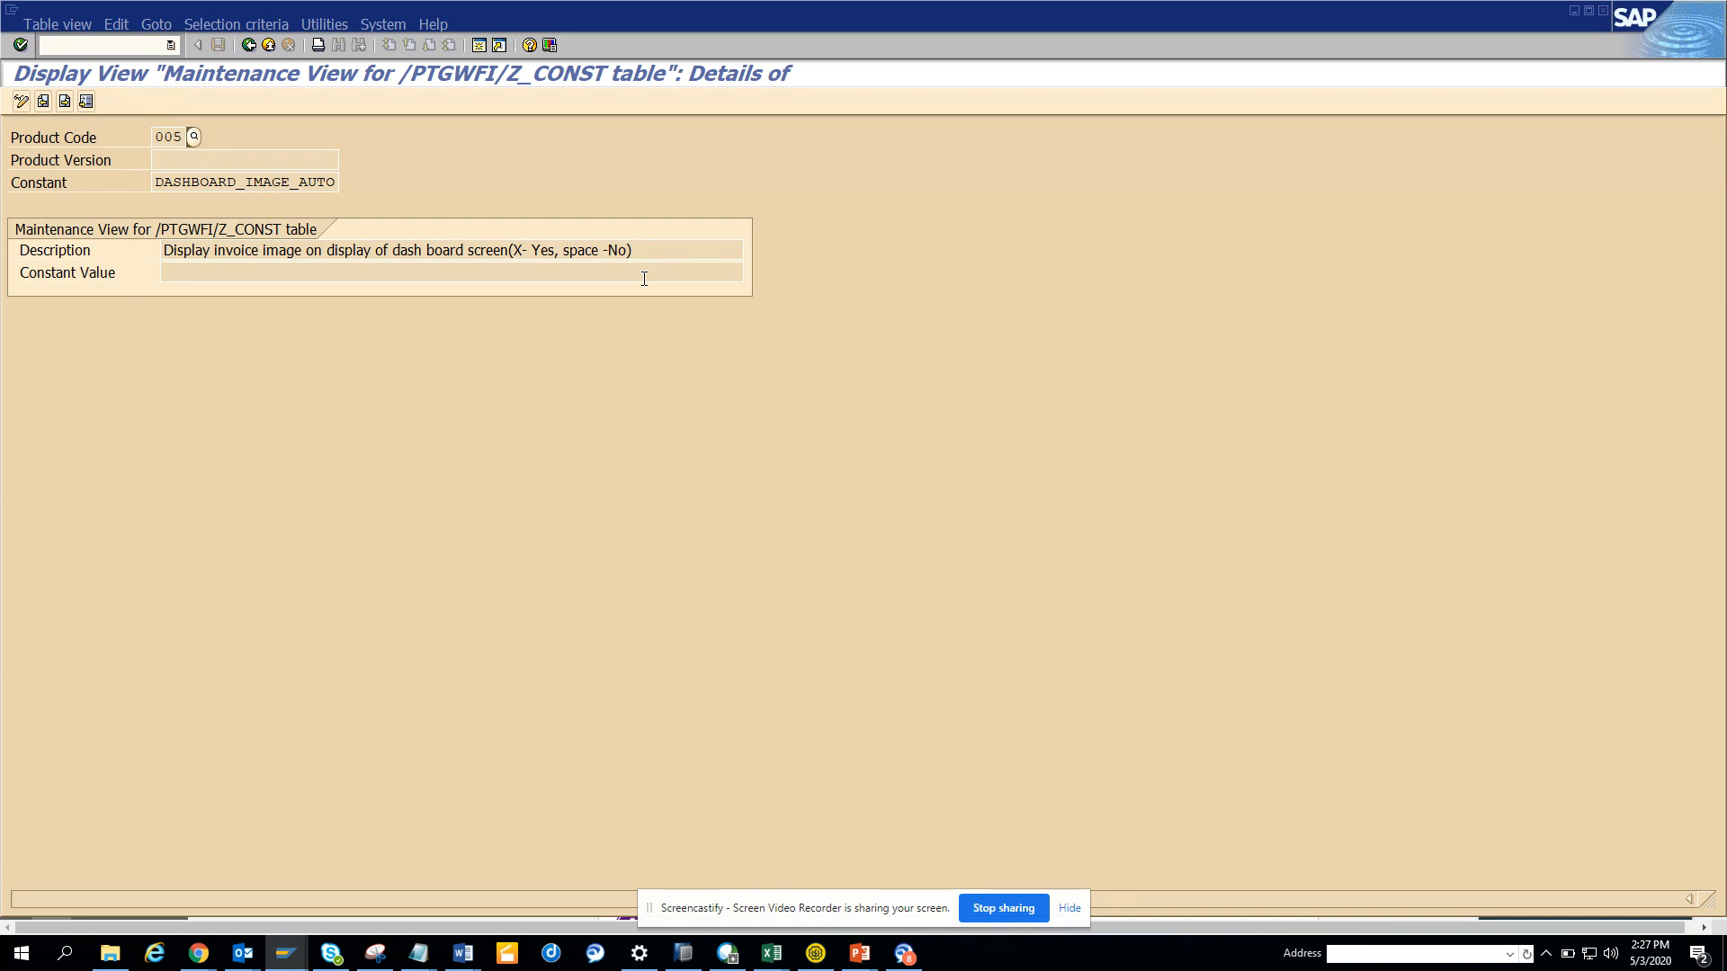
pyautogui.moveTo(1035, 884)
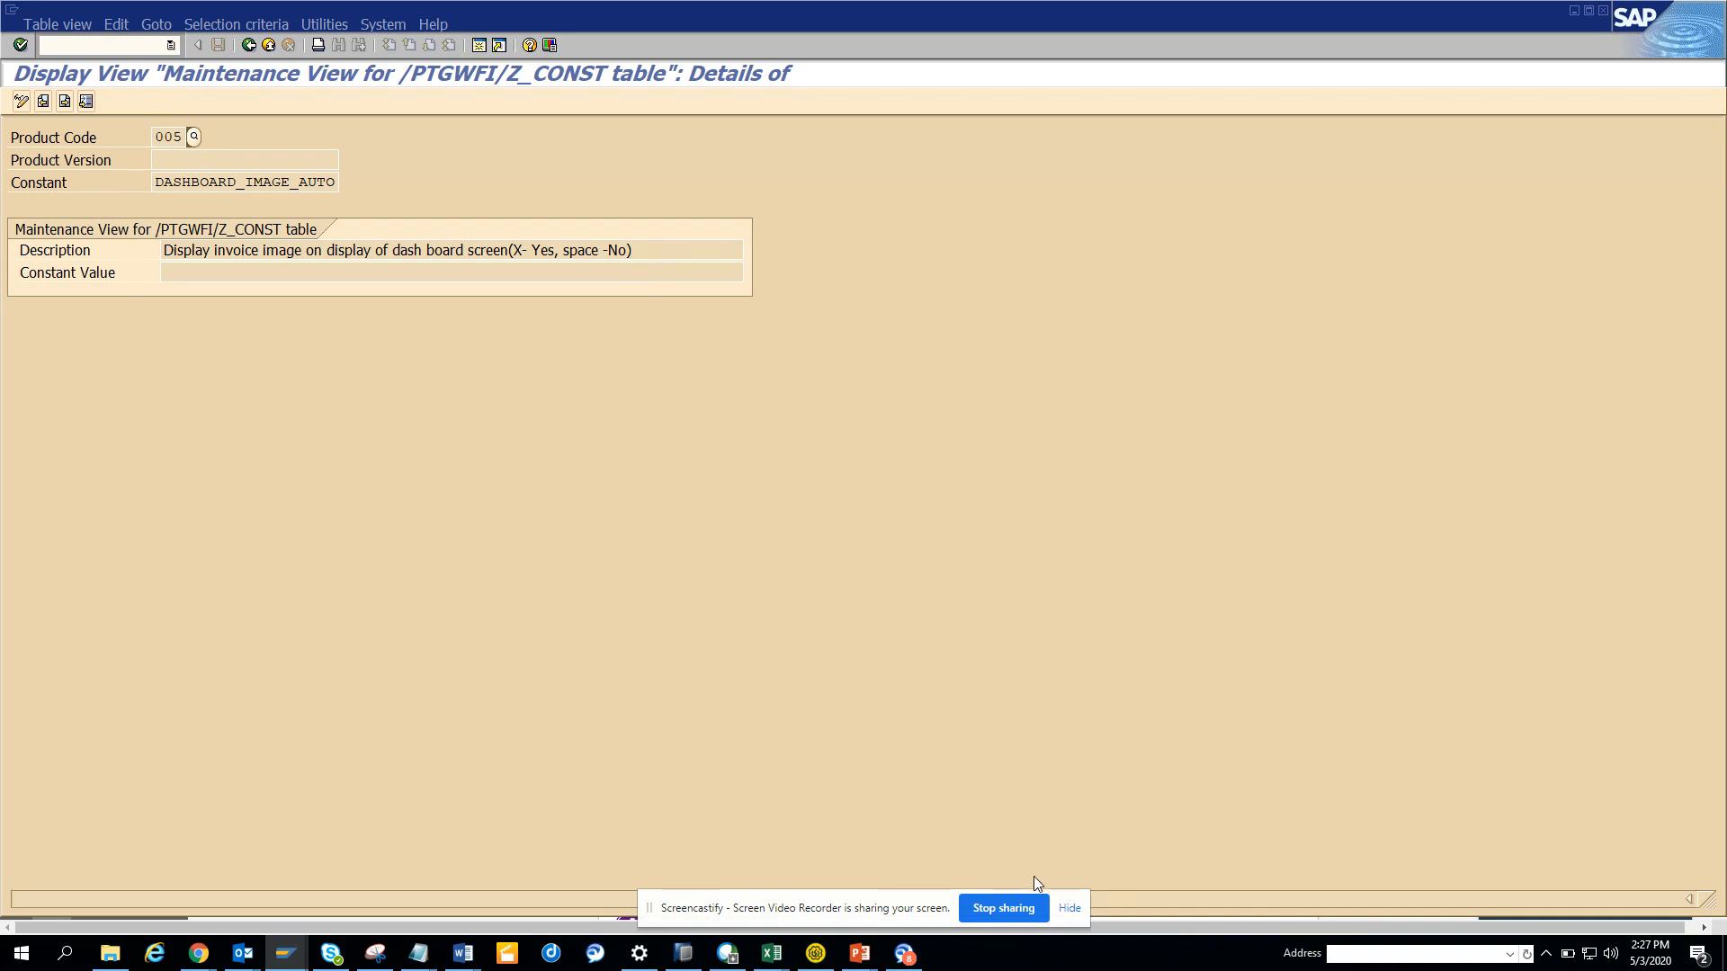